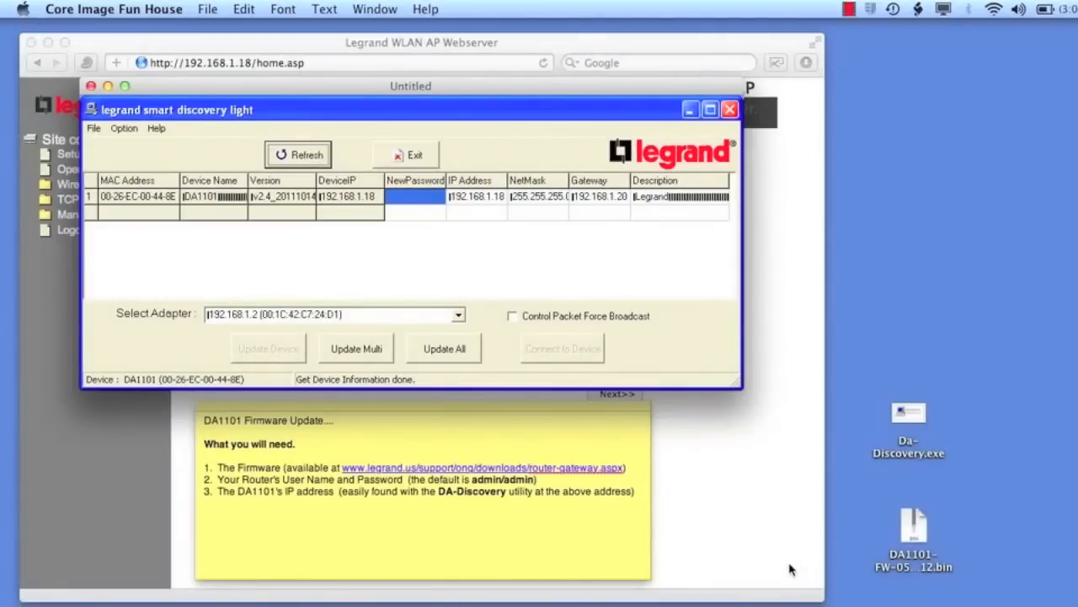
{"action": "mouse_move", "coordinate": [946, 508]}
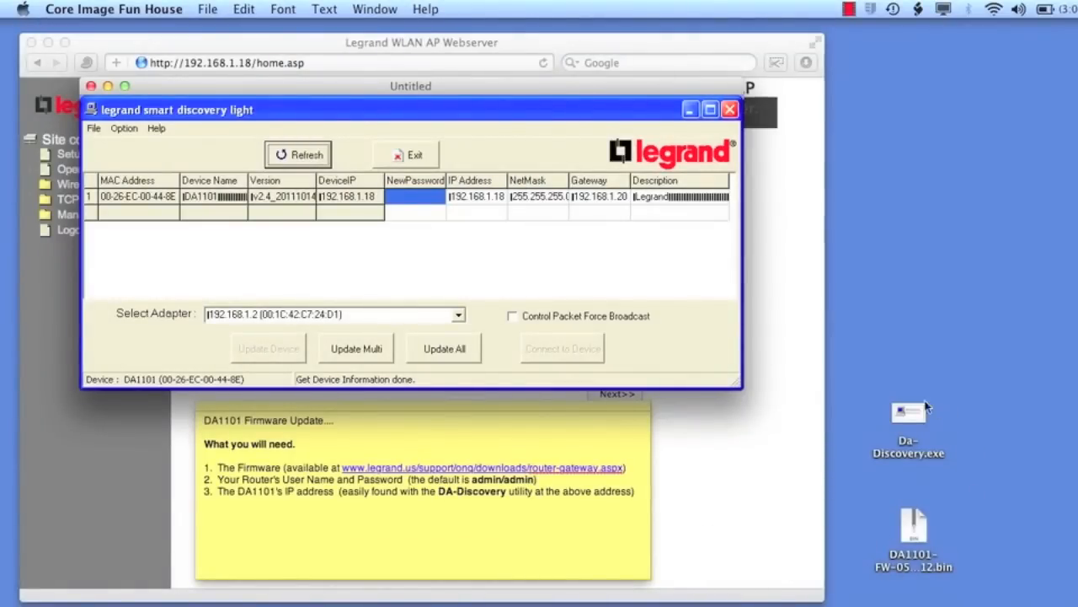
{"action": "mouse_move", "coordinate": [873, 394]}
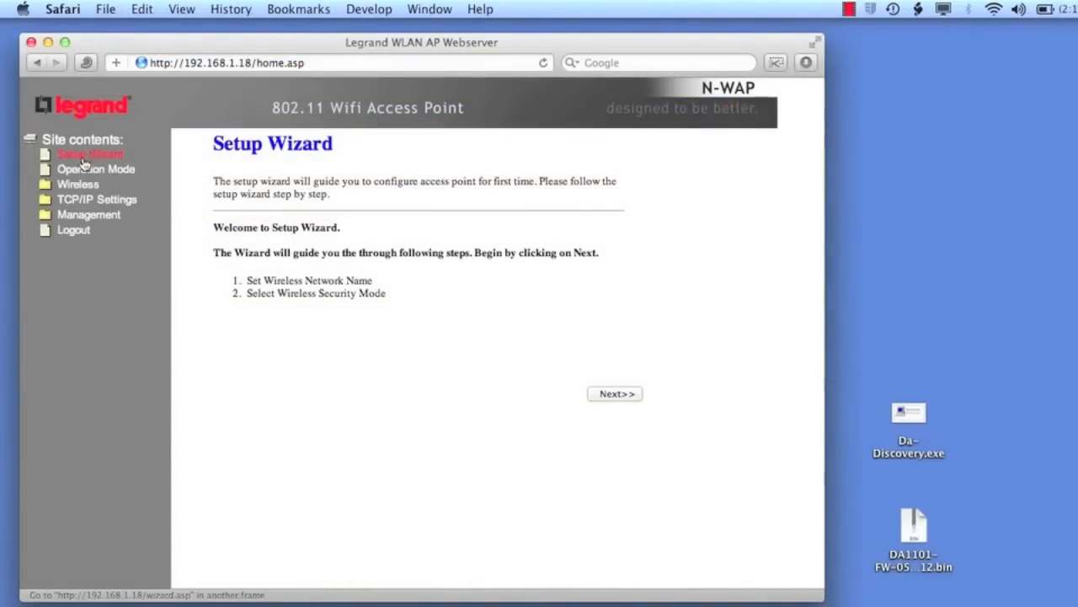
Show the Upgrade Firmware page under Management, listing current version v2.4_20111014
{"action": "left_click", "coordinate": [88, 214]}
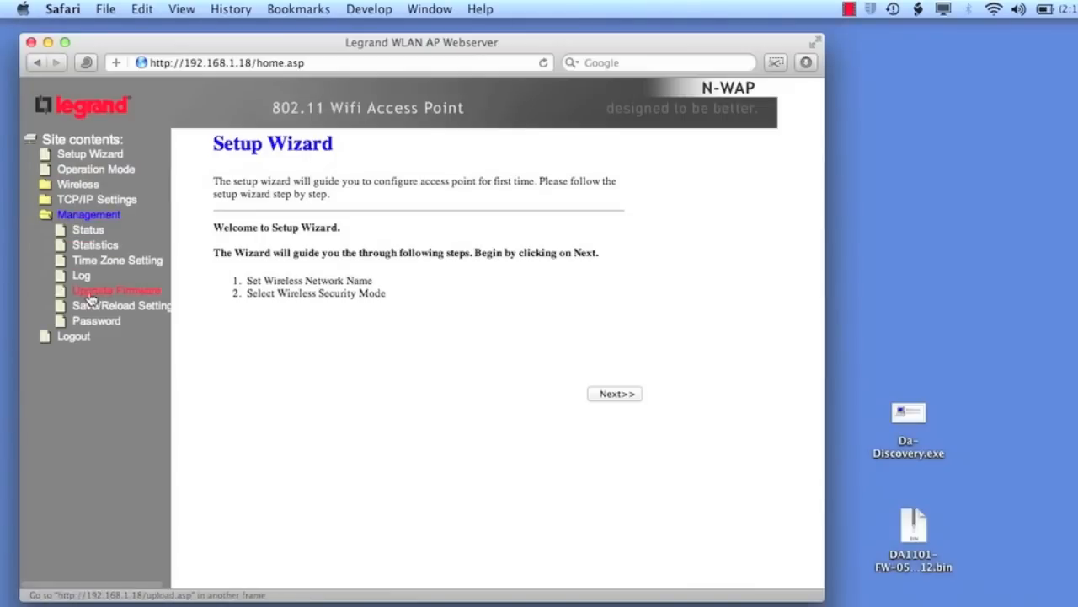
{"action": "left_click", "coordinate": [116, 289]}
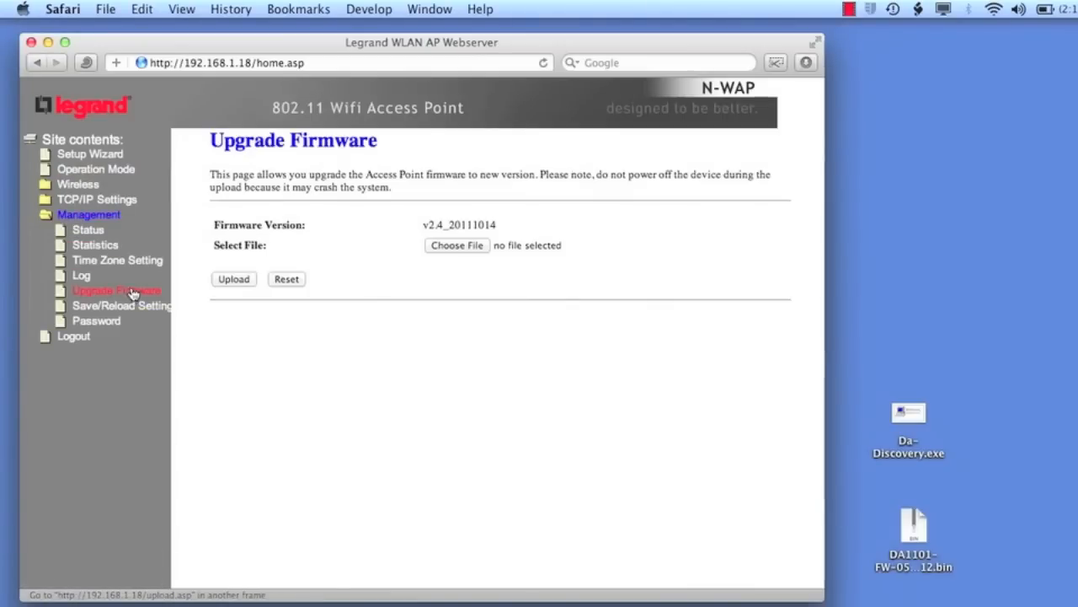
{"action": "mouse_move", "coordinate": [428, 220]}
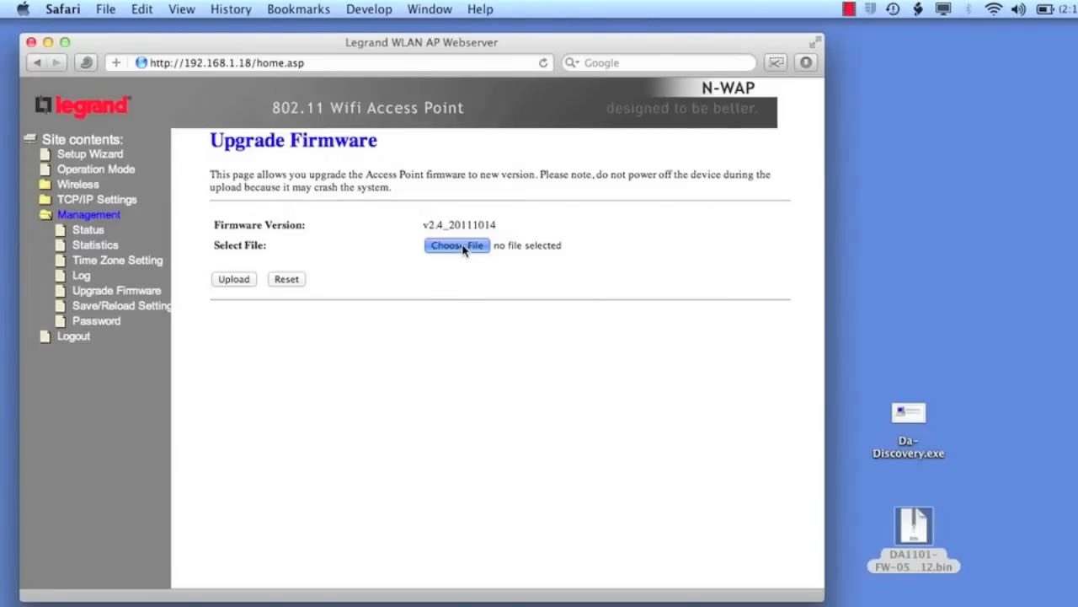
Select DA1101-FW-05112012.bin as the firmware file and upload it to the access point
{"action": "left_click", "coordinate": [456, 245]}
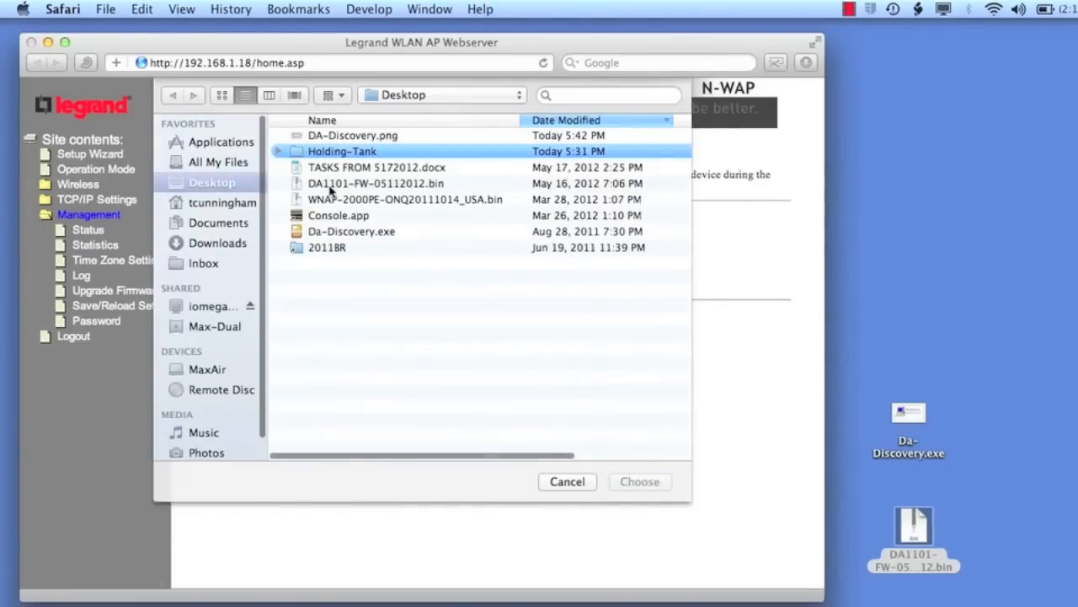
{"action": "left_click", "coordinate": [375, 183]}
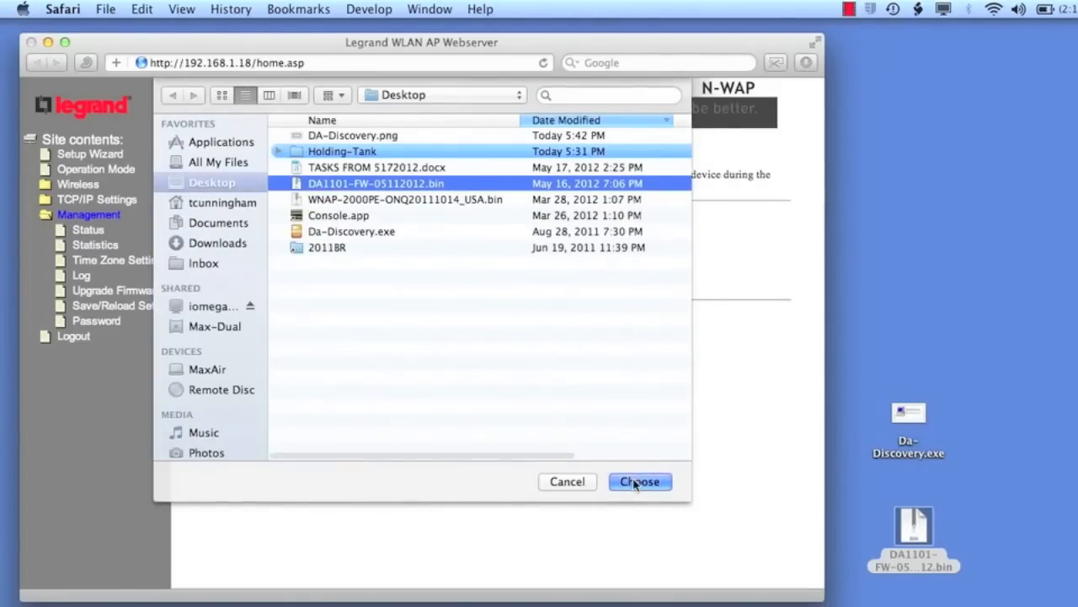
{"action": "left_click", "coordinate": [639, 481]}
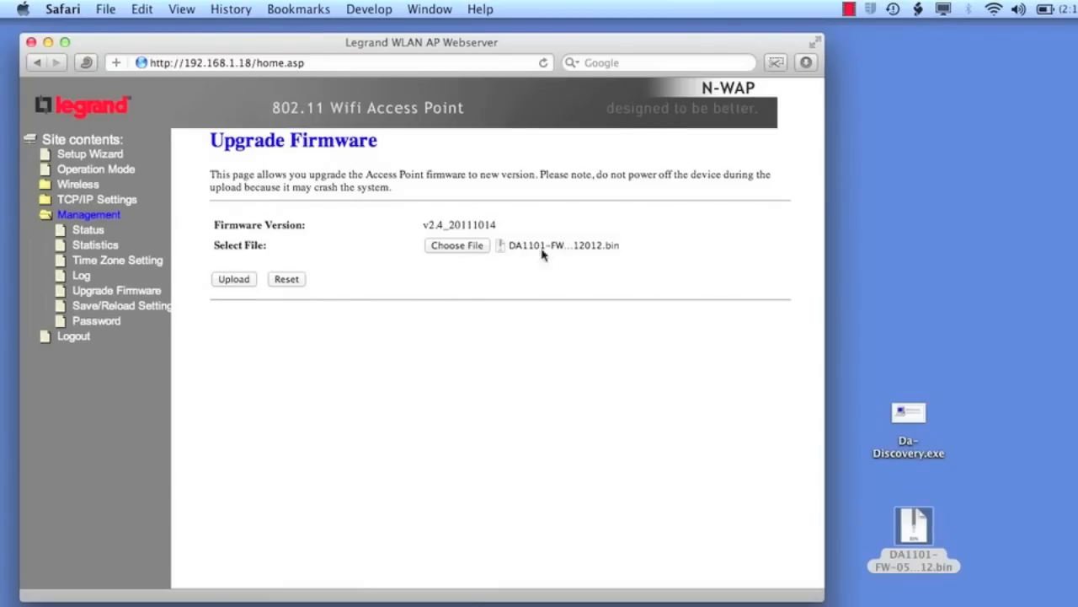
{"action": "left_click", "coordinate": [234, 279]}
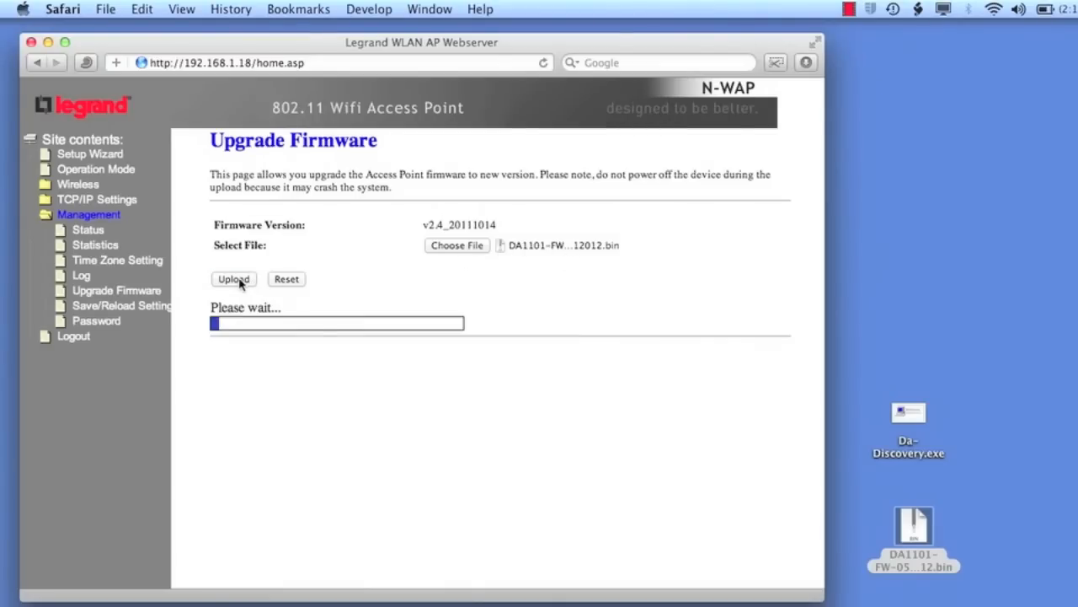
{"action": "left_click", "coordinate": [233, 279]}
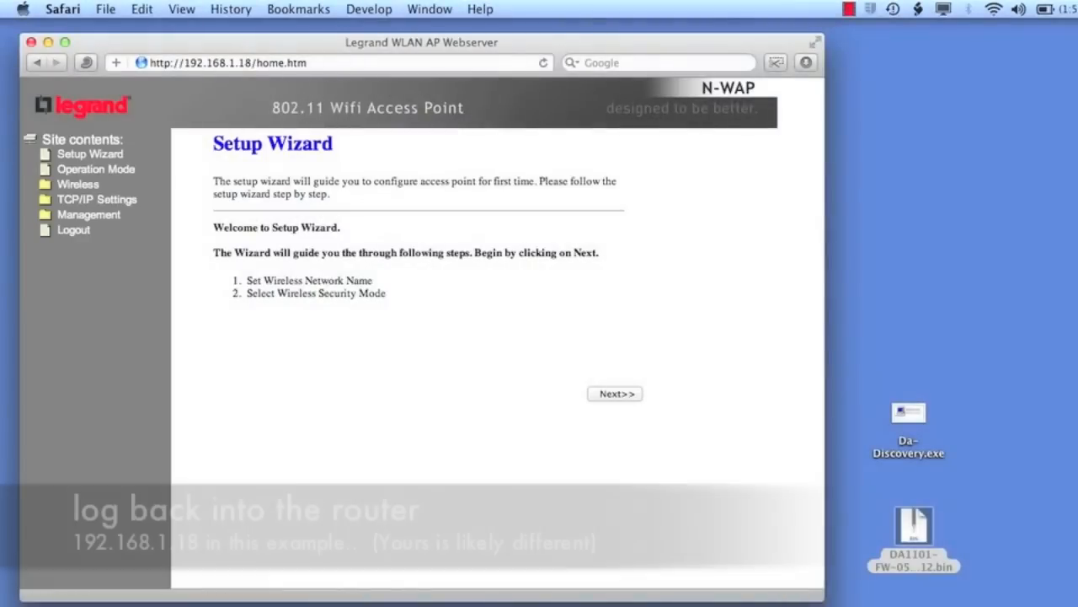
Verify on the Status page that firmware now reads v2.5_20120511, then reach Save/Reload Settings
{"action": "left_click", "coordinate": [89, 214]}
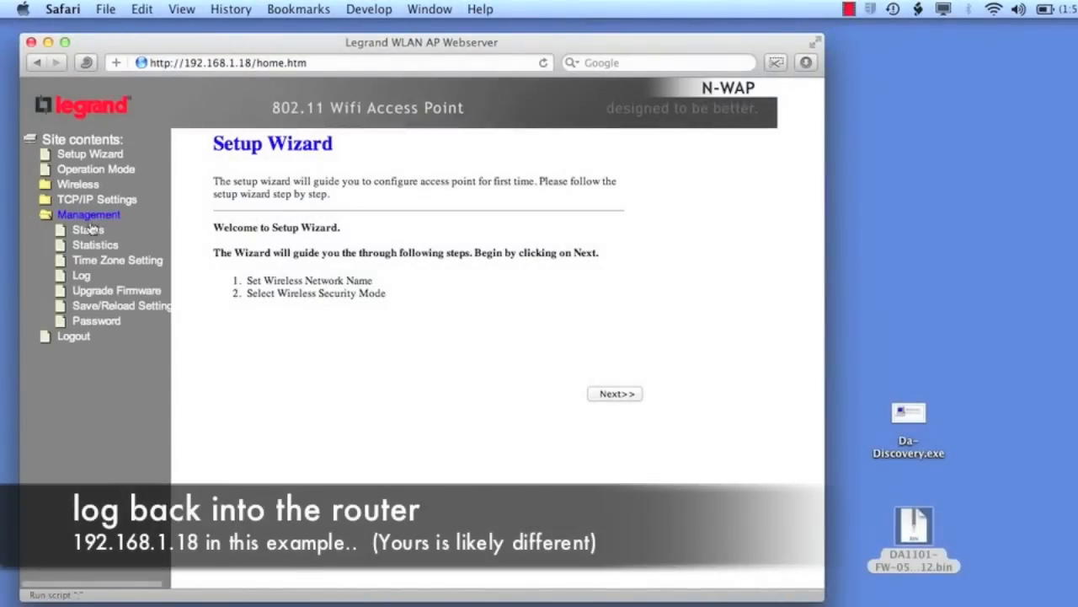
{"action": "left_click", "coordinate": [116, 290]}
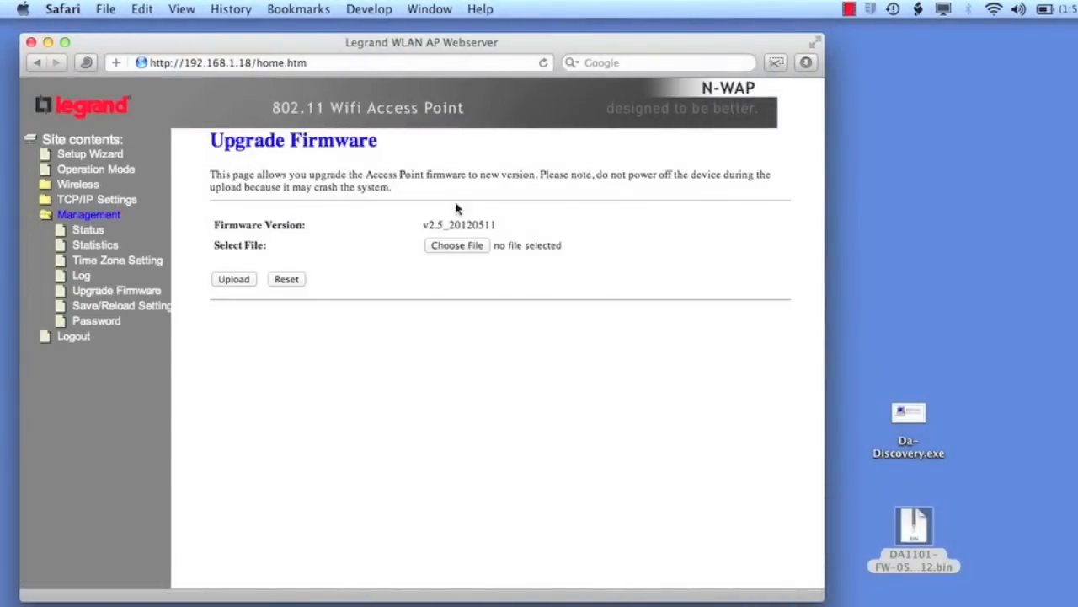
{"action": "left_click", "coordinate": [88, 229]}
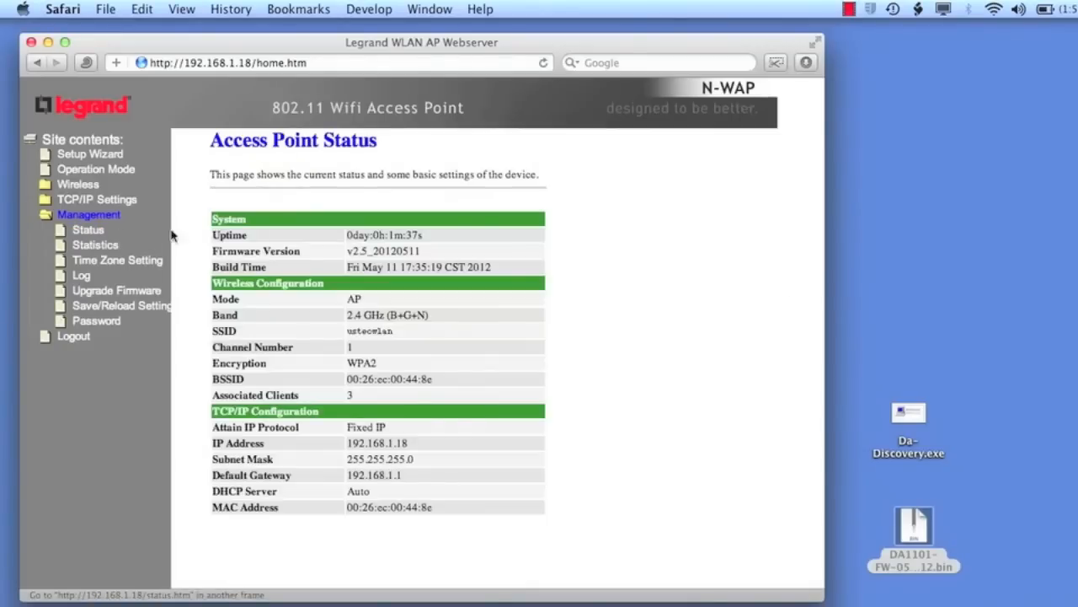
{"action": "mouse_move", "coordinate": [425, 264]}
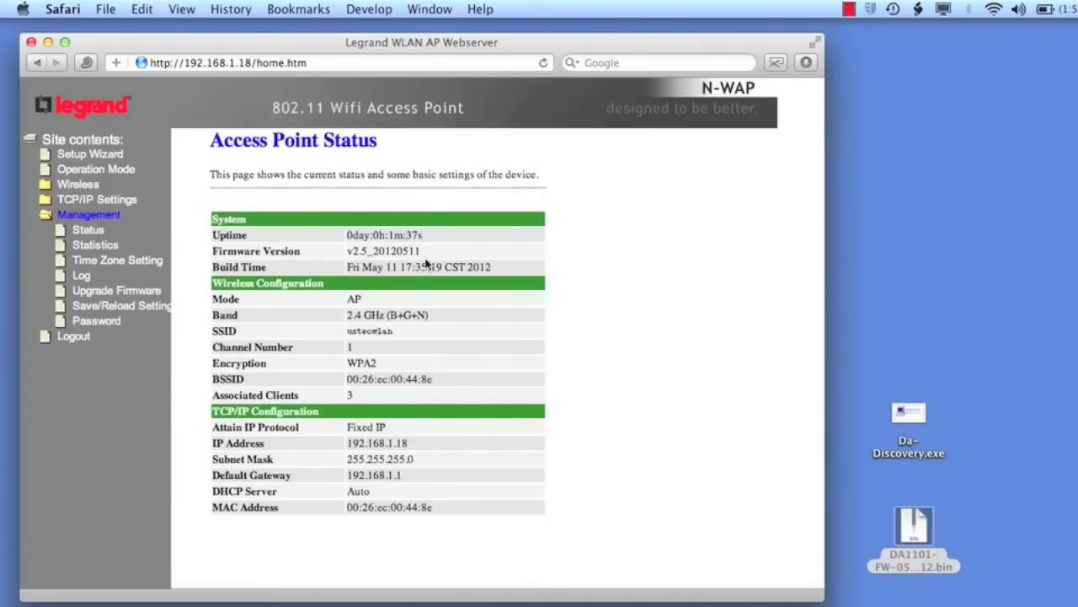
{"action": "mouse_move", "coordinate": [411, 427]}
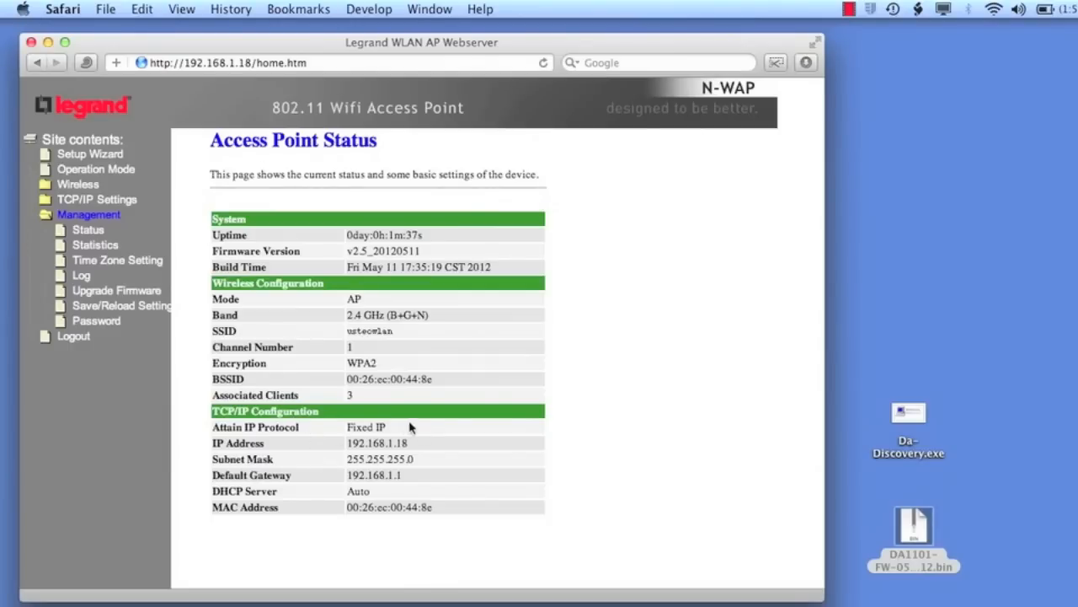
{"action": "mouse_move", "coordinate": [320, 516]}
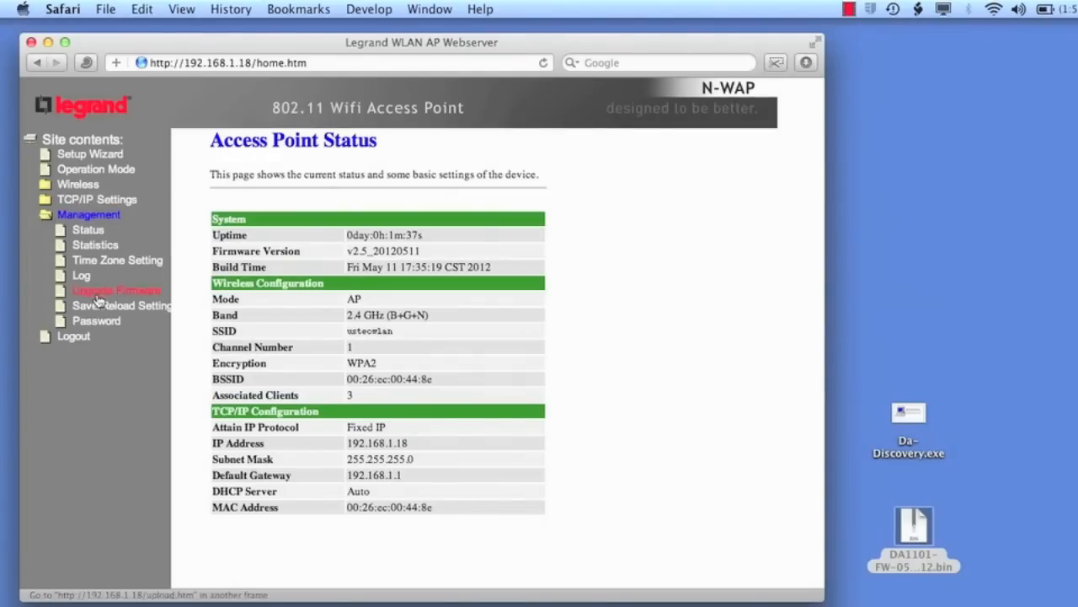
{"action": "left_click", "coordinate": [121, 305]}
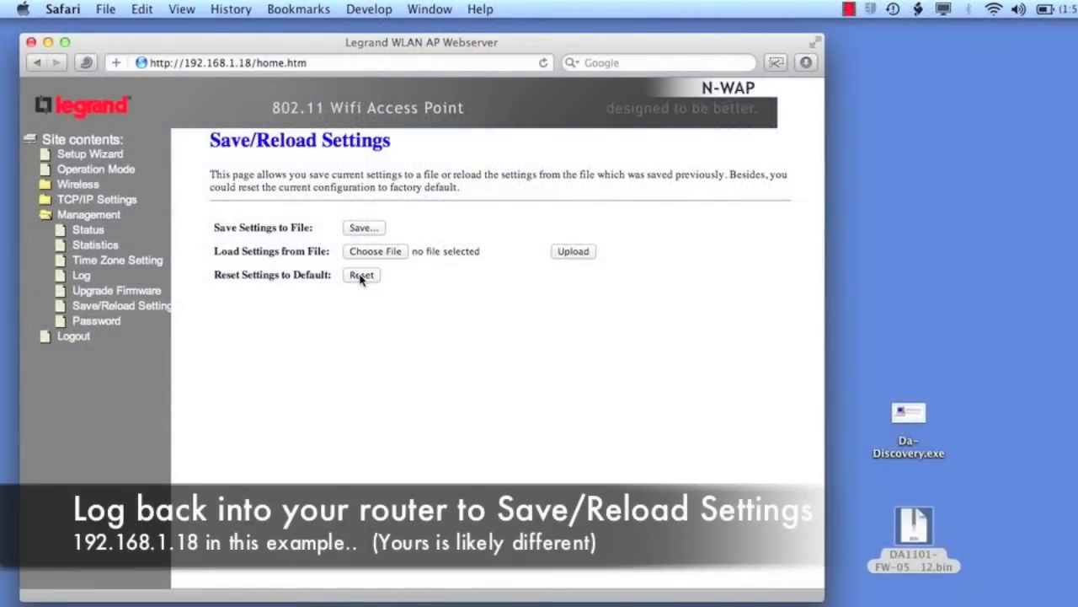
Reset the settings to factory defaults and confirm the reset dialog
{"action": "left_click", "coordinate": [362, 274]}
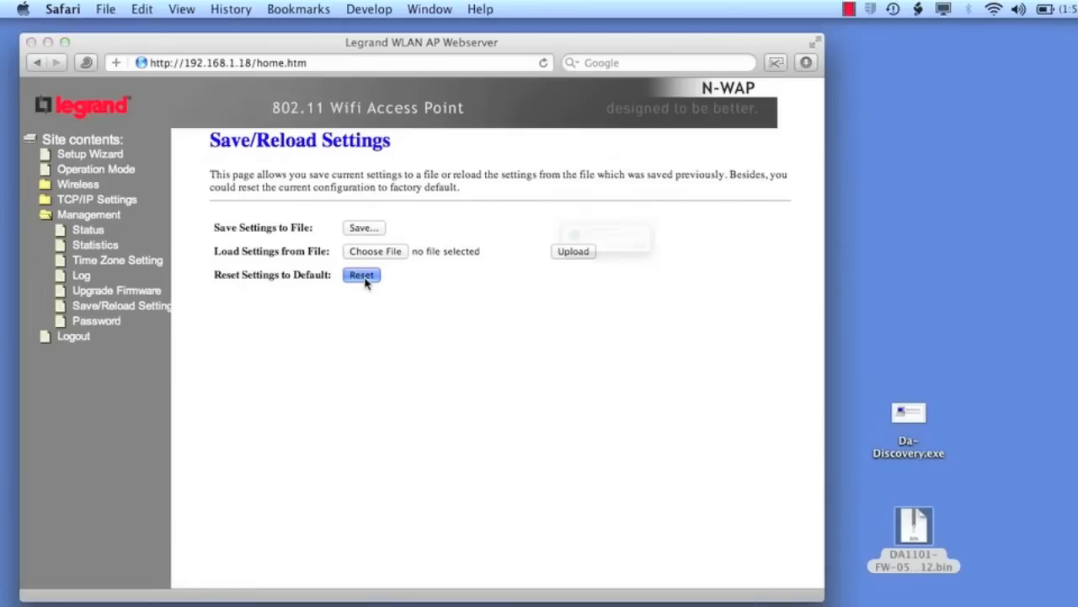
{"action": "left_click", "coordinate": [361, 274]}
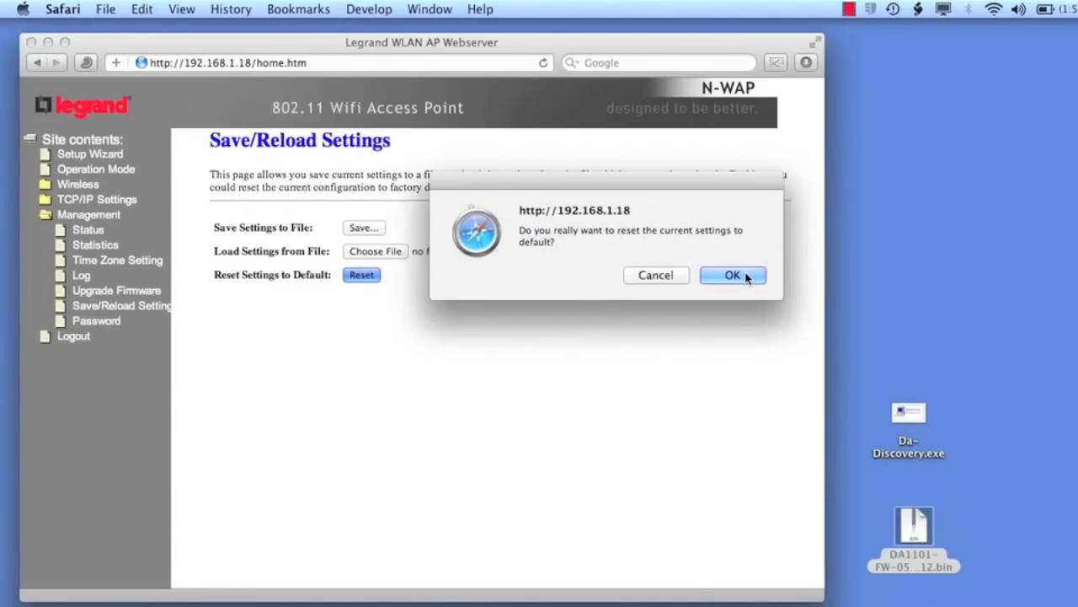
{"action": "left_click", "coordinate": [733, 275]}
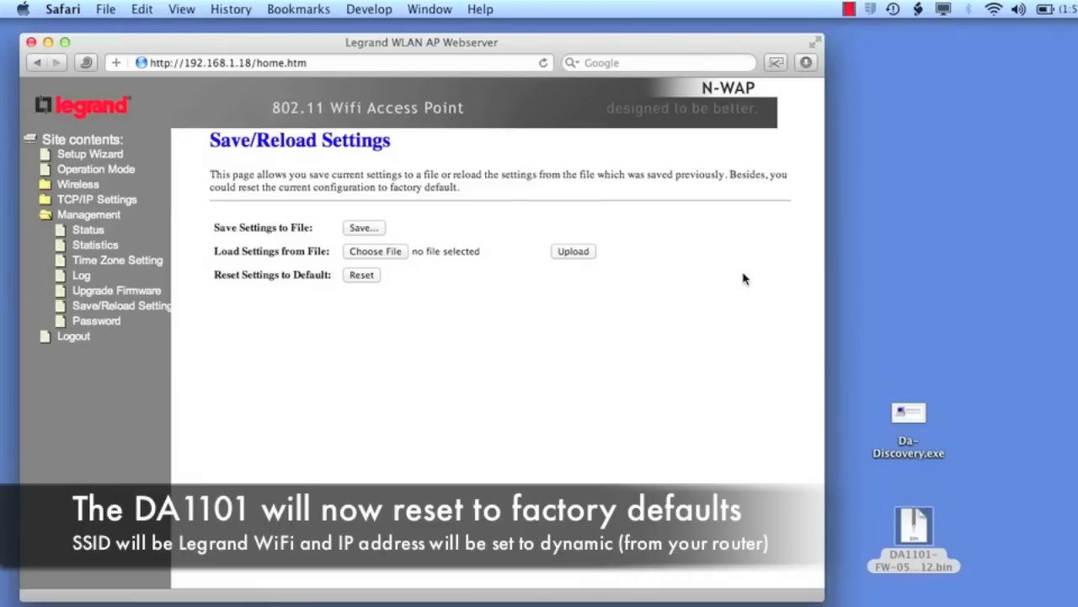
{"action": "left_click", "coordinate": [360, 275]}
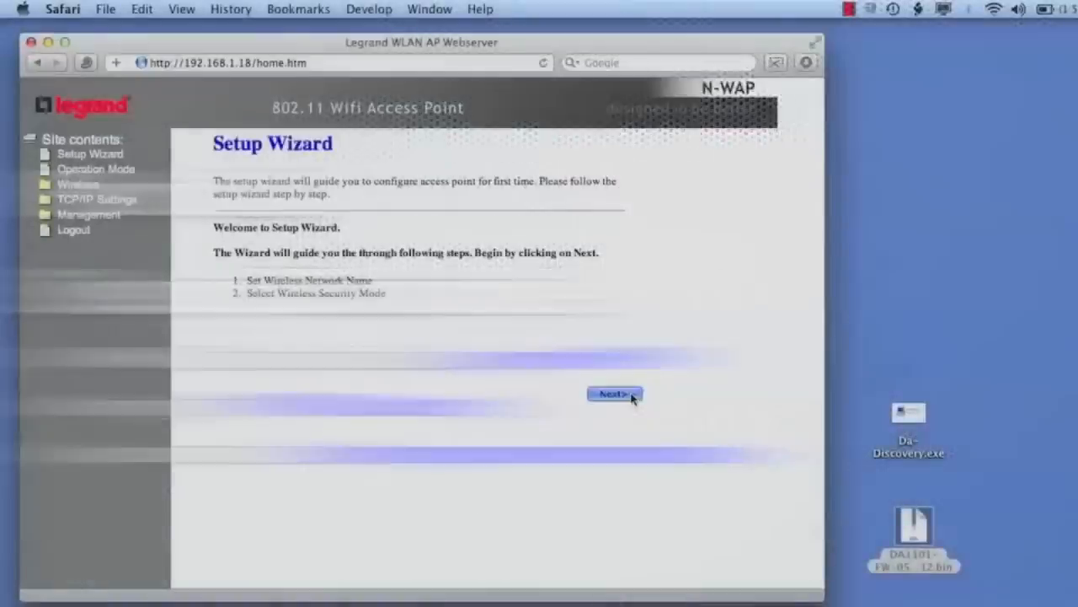
Advance the Setup Wizard keeping SSID Legrand WiFi and select WPA2 encryption
{"action": "left_click", "coordinate": [614, 394]}
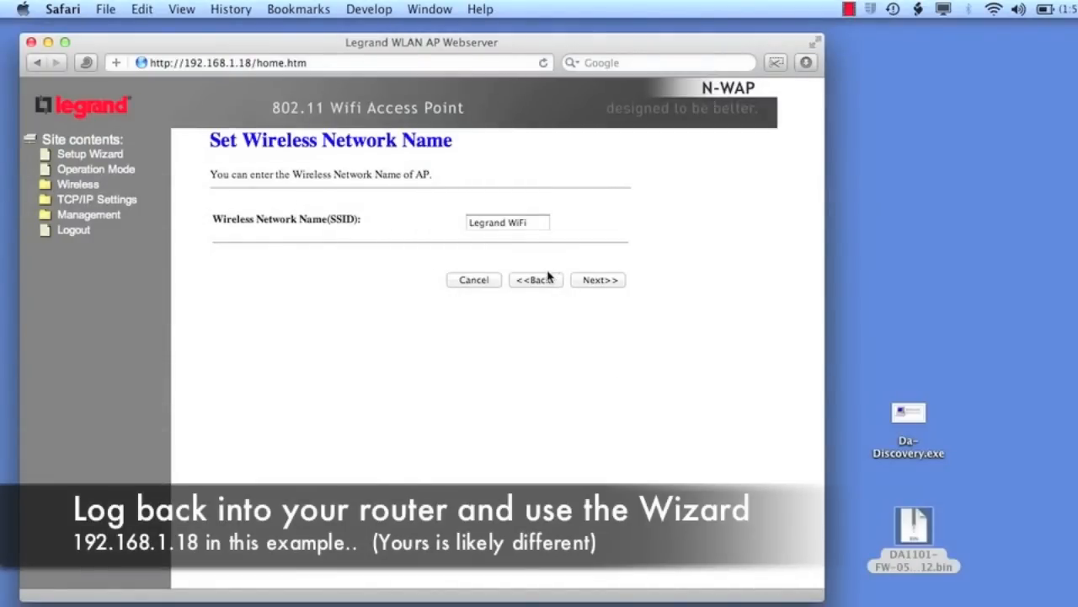
{"action": "left_click", "coordinate": [597, 279]}
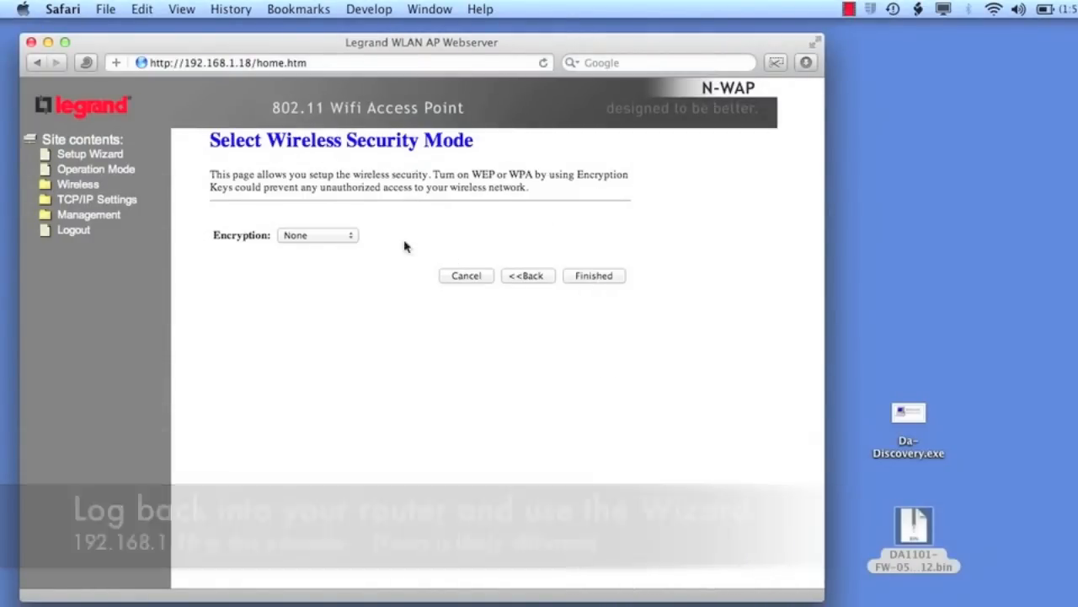
{"action": "left_click", "coordinate": [317, 235]}
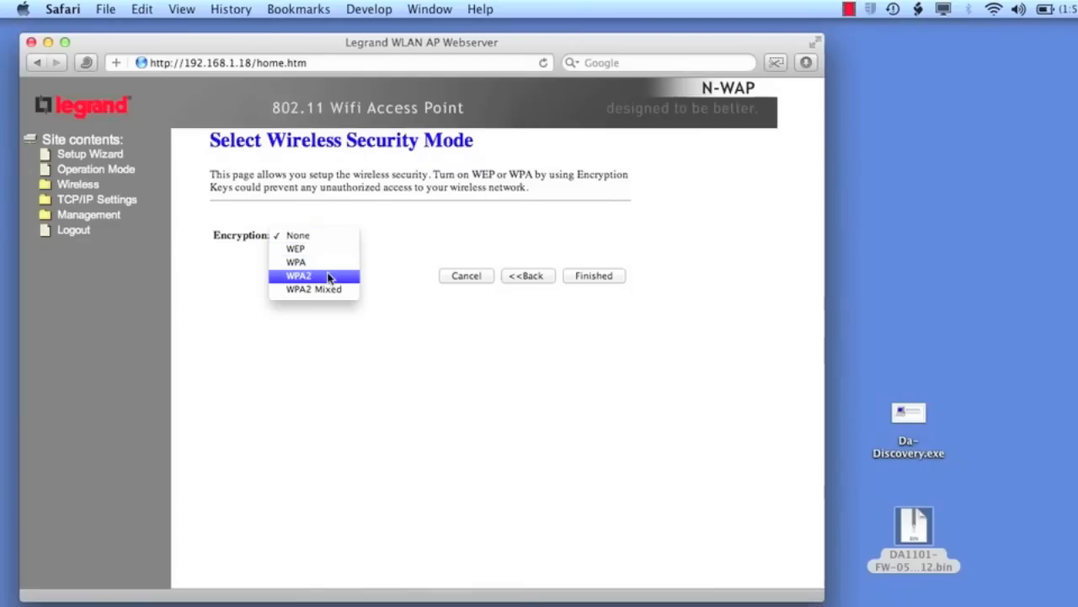
{"action": "left_click", "coordinate": [298, 276]}
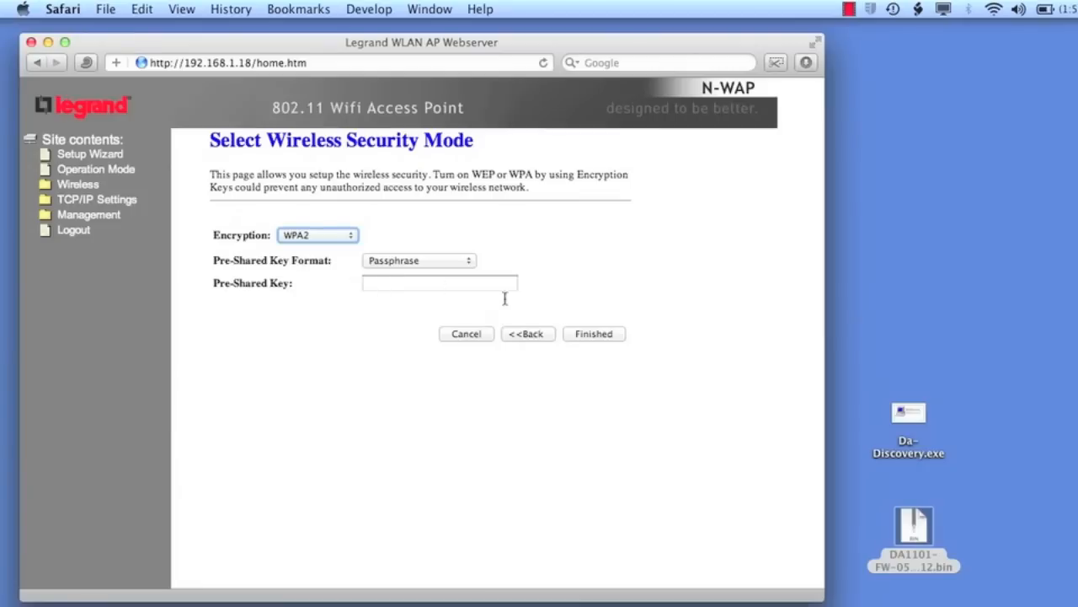
{"action": "left_click", "coordinate": [438, 282]}
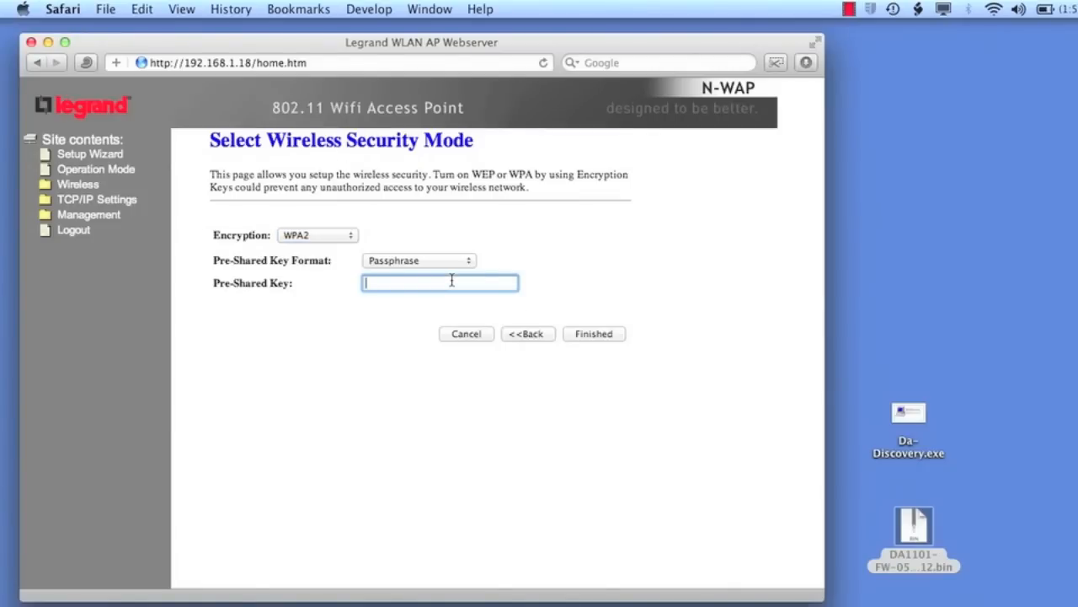
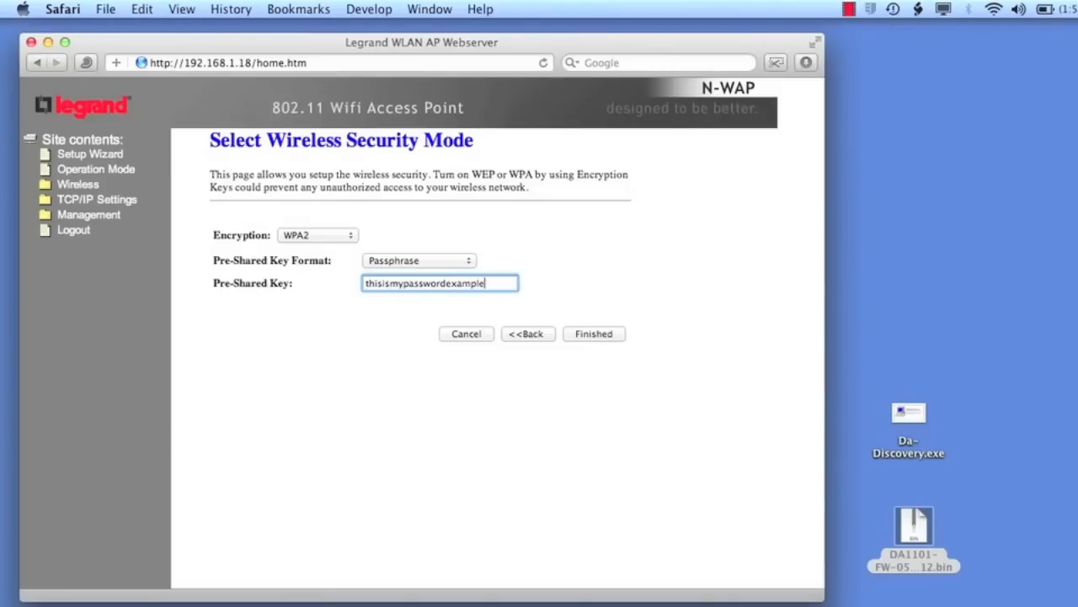
{"action": "mouse_move", "coordinate": [630, 362]}
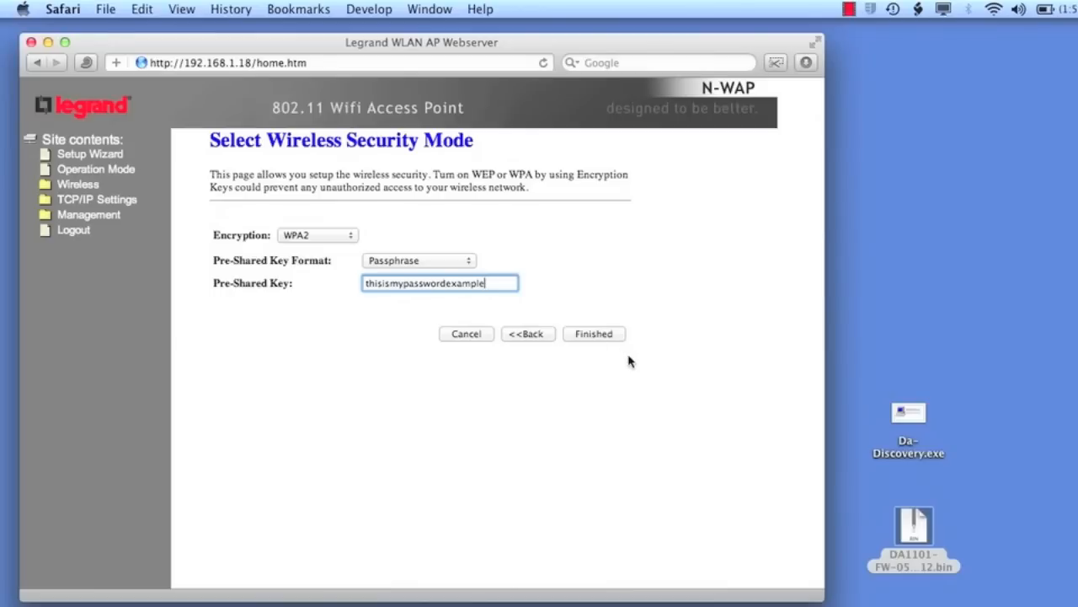
{"action": "left_click", "coordinate": [594, 334]}
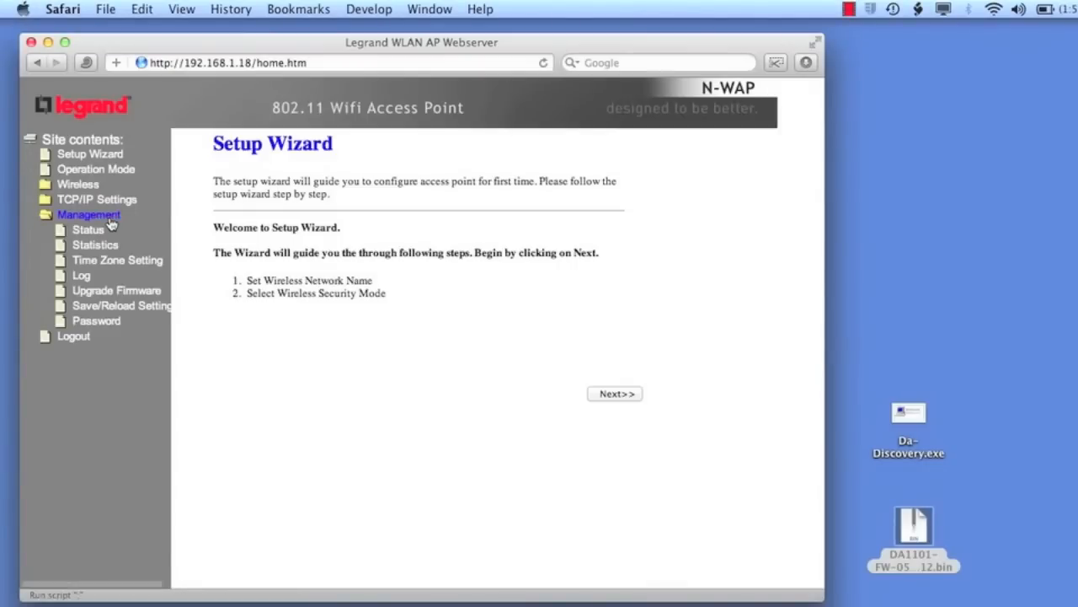
Show Access Point Status confirming firmware v2.5_20120511, SSID Legrand WiFi and WPA2
{"action": "left_click", "coordinate": [87, 229]}
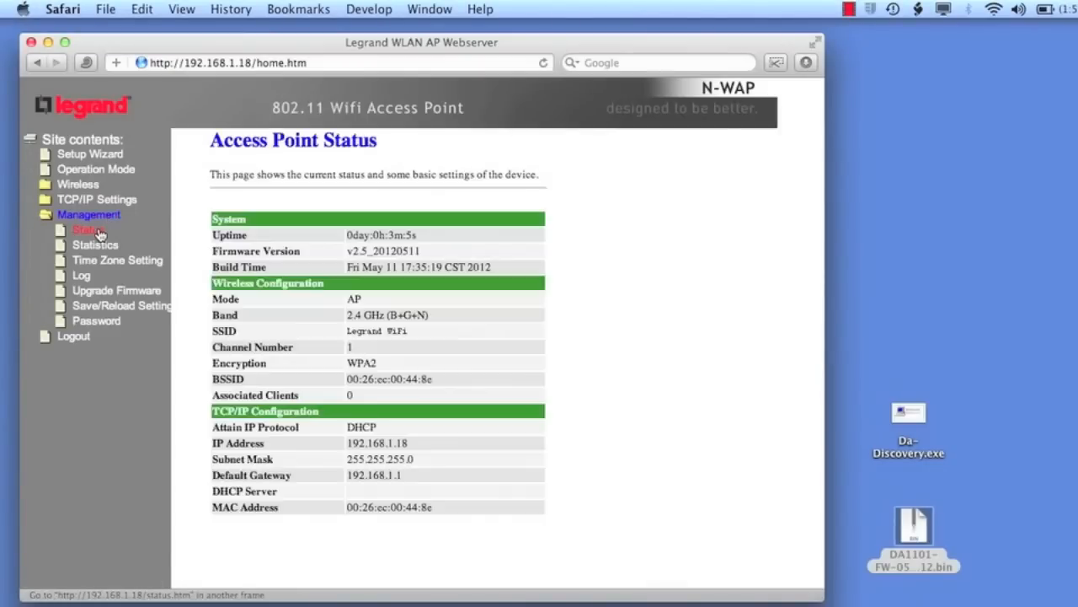
{"action": "mouse_move", "coordinate": [378, 342]}
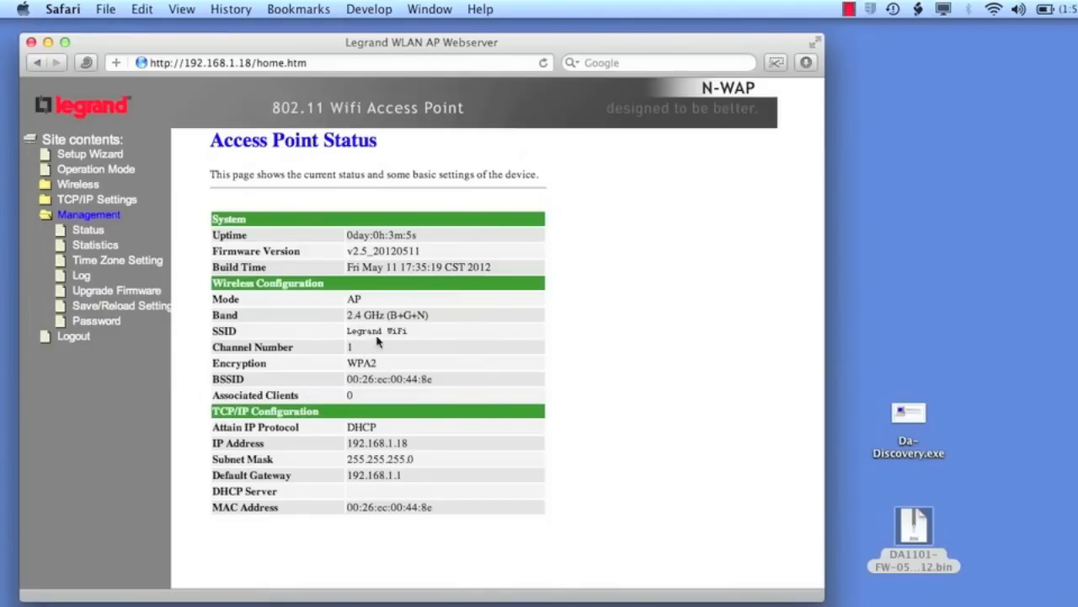
{"action": "mouse_move", "coordinate": [354, 442]}
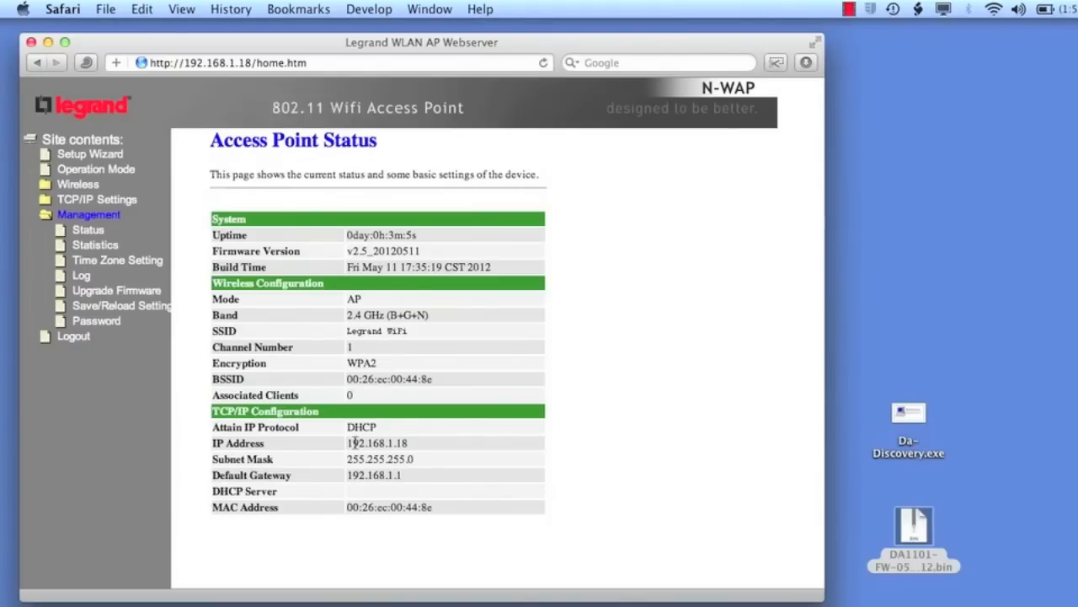